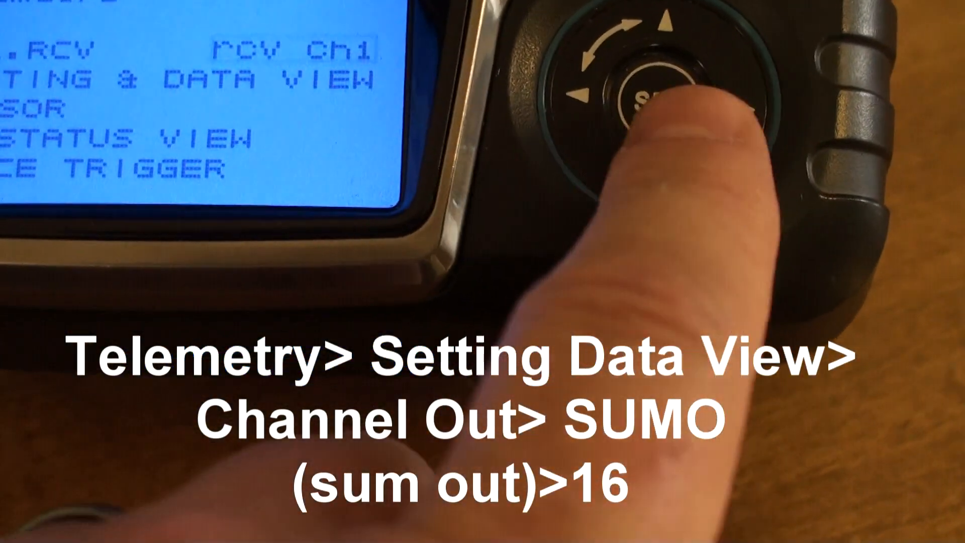
# - Set the receiver Channel Out Type to SUMO 16 in Setting & Data View
pyautogui.click(643, 93)
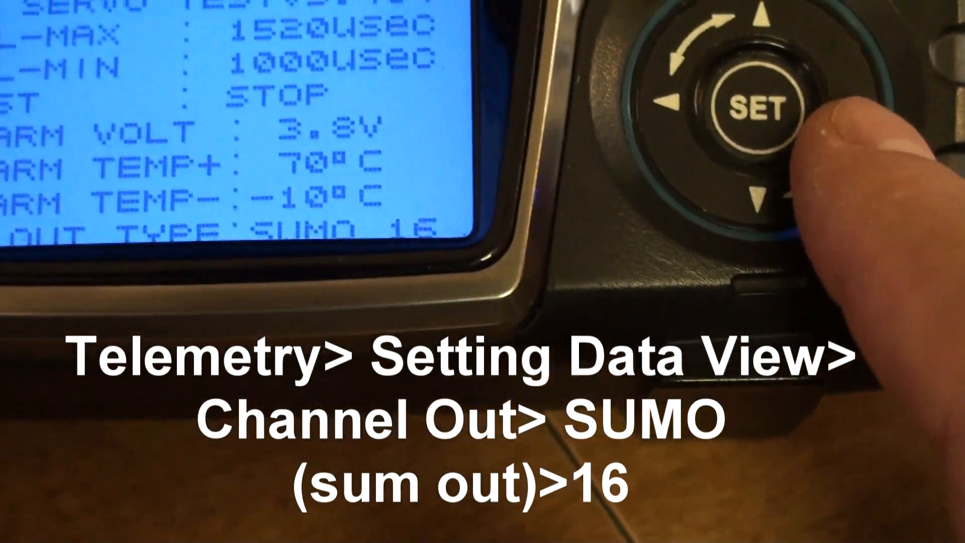
pyautogui.click(759, 105)
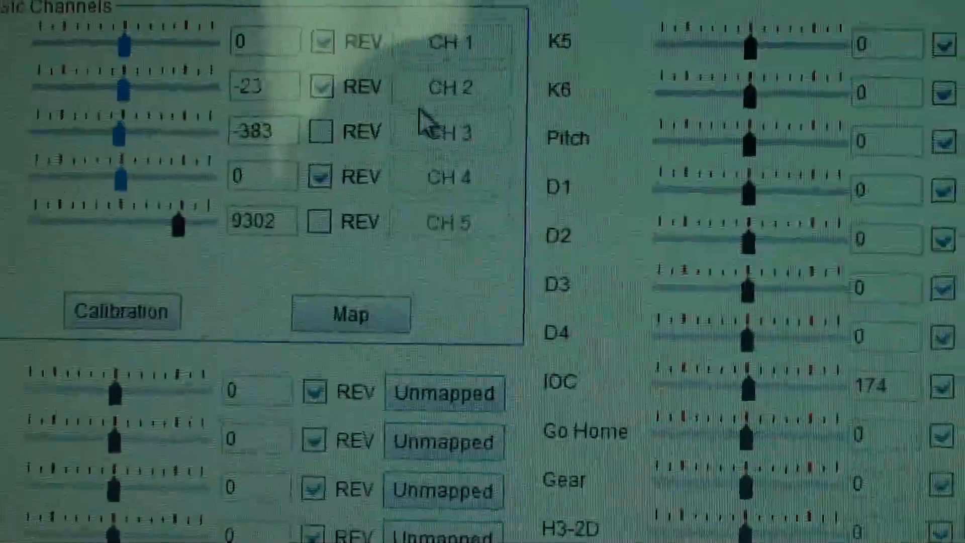
# - Scroll the RC channel map to IOC and assign it to CH 6
pyautogui.scroll(-3)
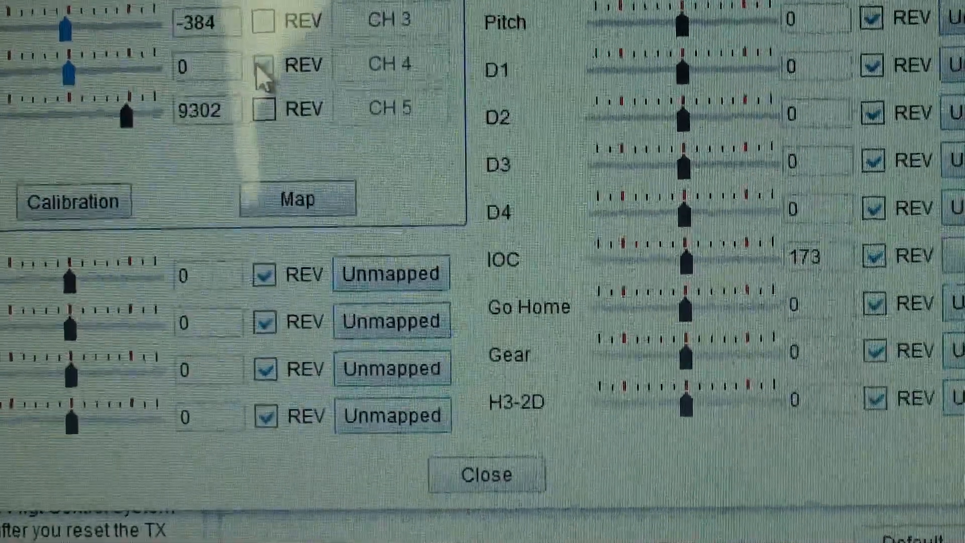
pyautogui.scroll(-3)
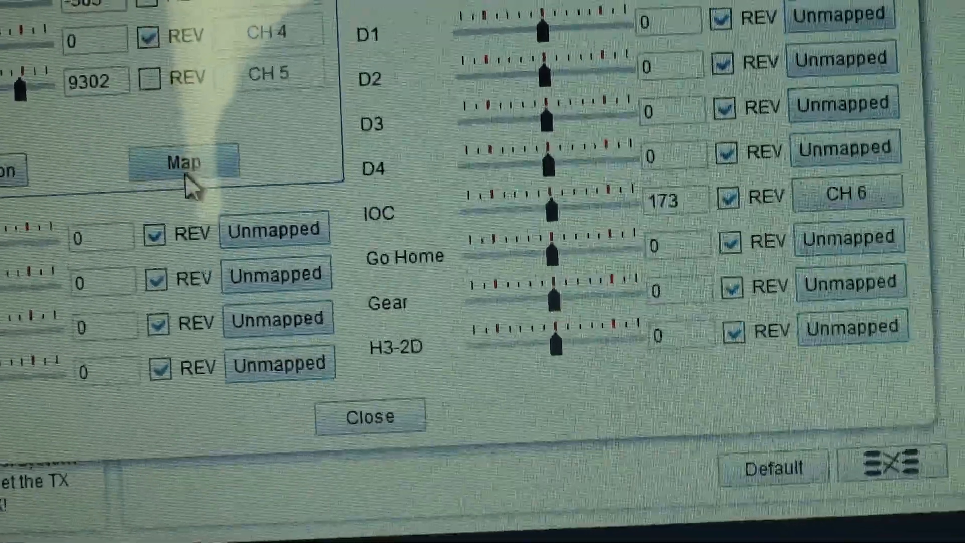
pyautogui.click(187, 163)
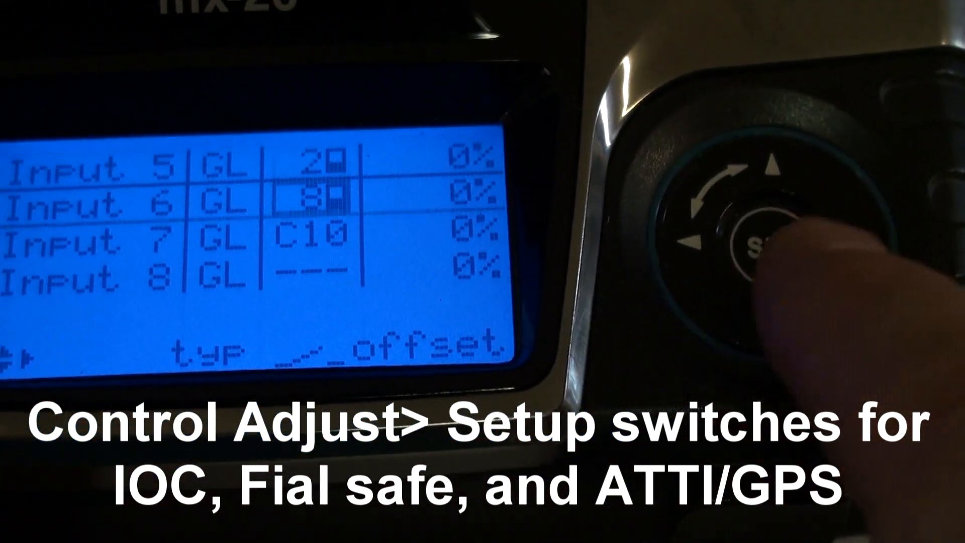
# - Assign switch 8 to Input 6 and control C10 to Input 7
pyautogui.click(745, 240)
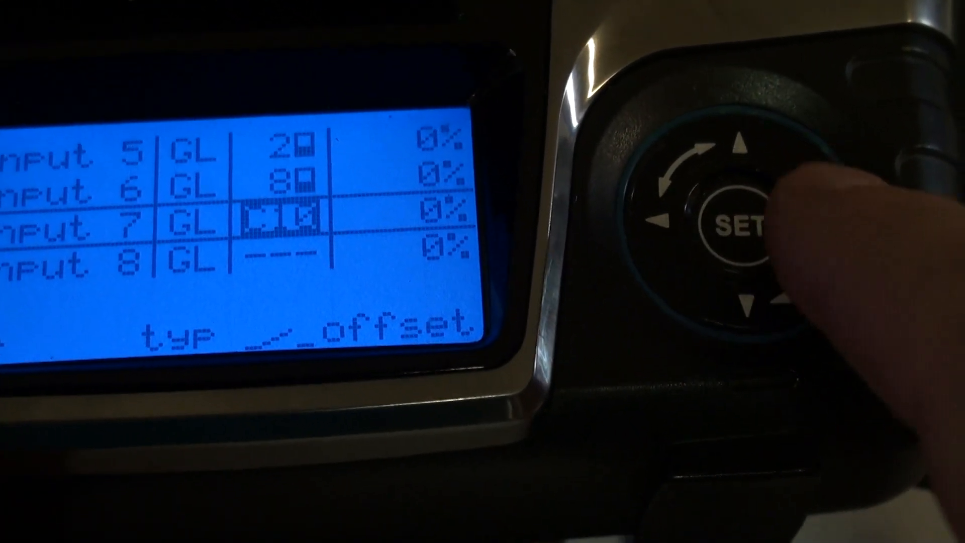
pyautogui.click(741, 222)
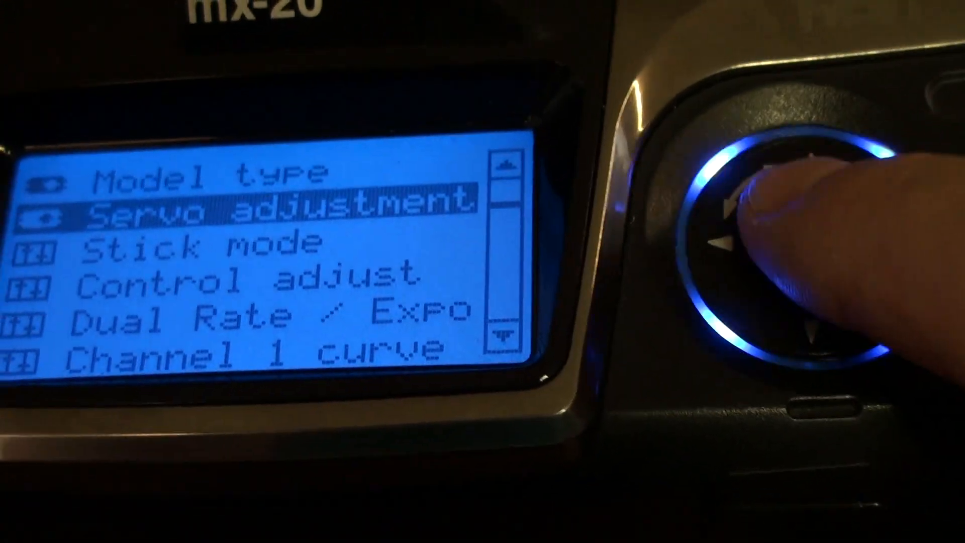
# - Select Servo adjustment from the mx-20 base menu
pyautogui.click(821, 273)
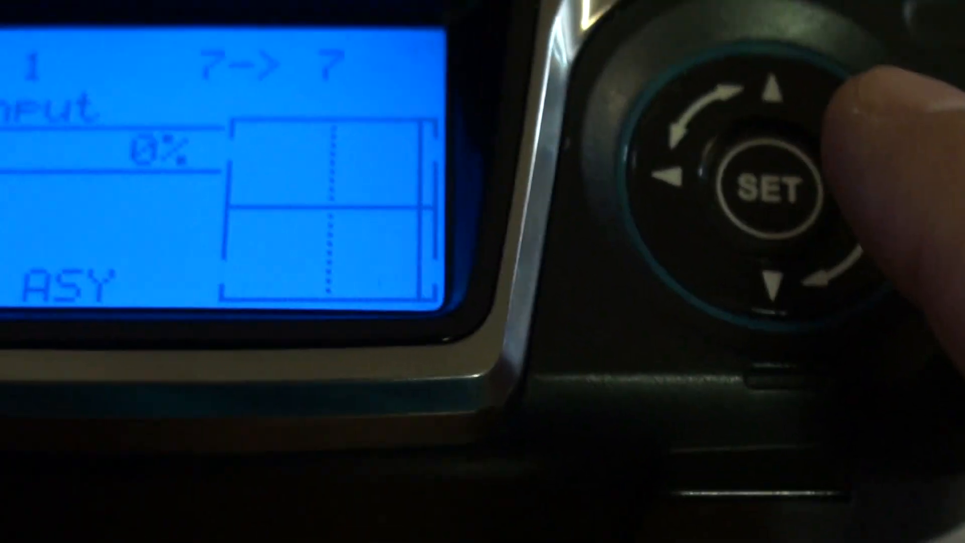
# - Open free mixer M1, the 7→7 mix, to view its settings
pyautogui.click(770, 187)
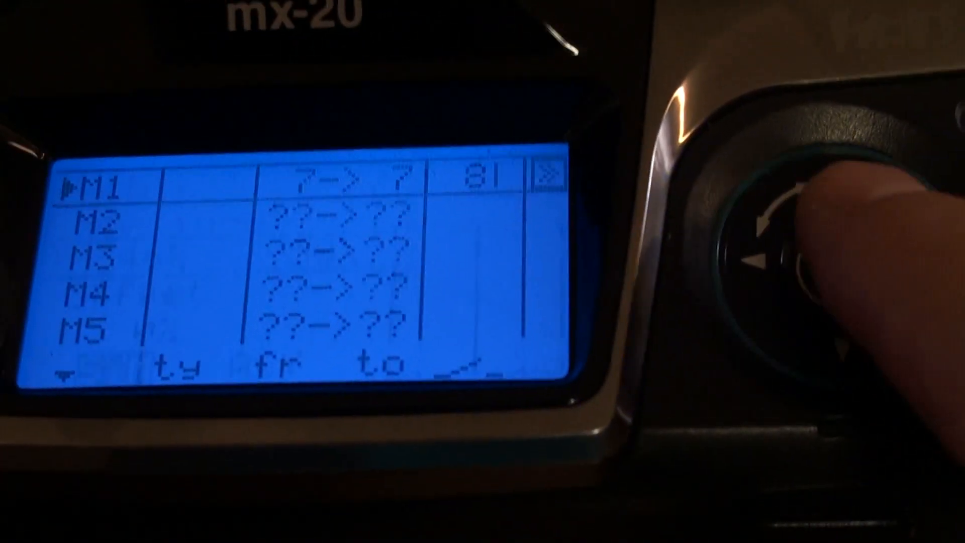
# - Switch L.Mix 1 to asymmetric travel and adjust the -58% mix input value
pyautogui.click(762, 203)
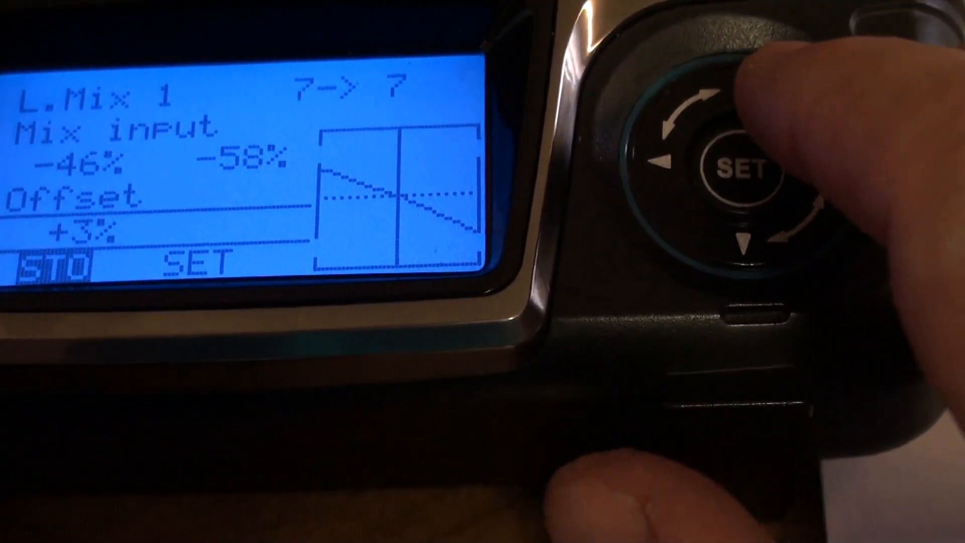
pyautogui.click(741, 167)
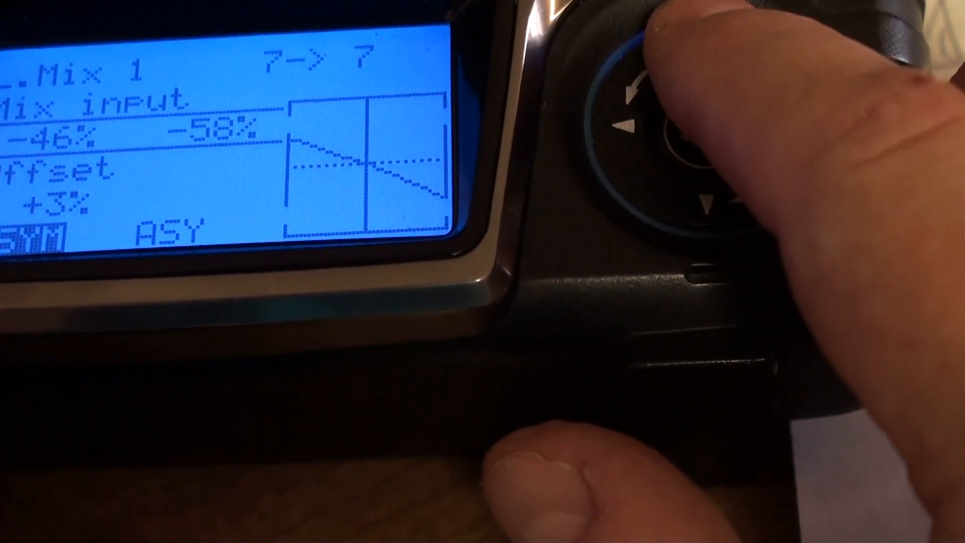
pyautogui.click(668, 111)
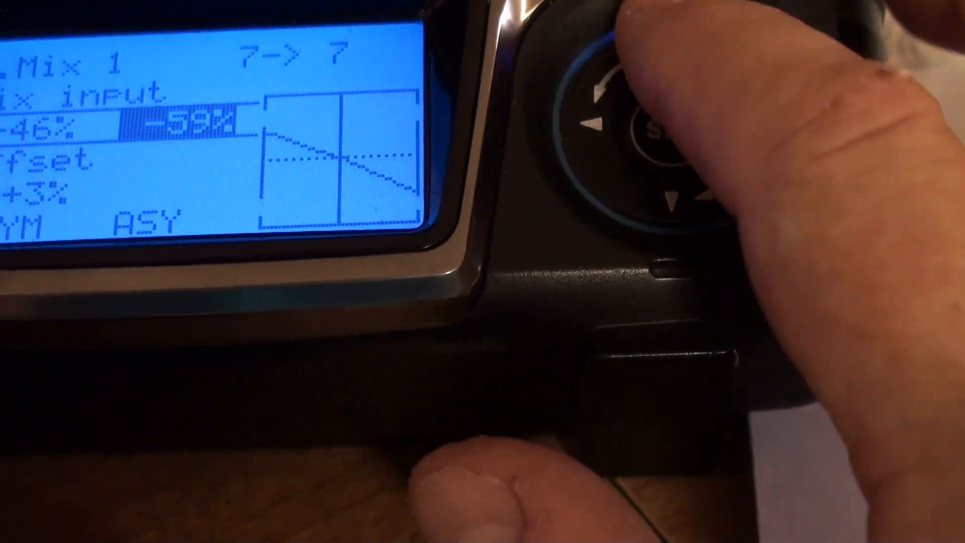
pyautogui.click(637, 121)
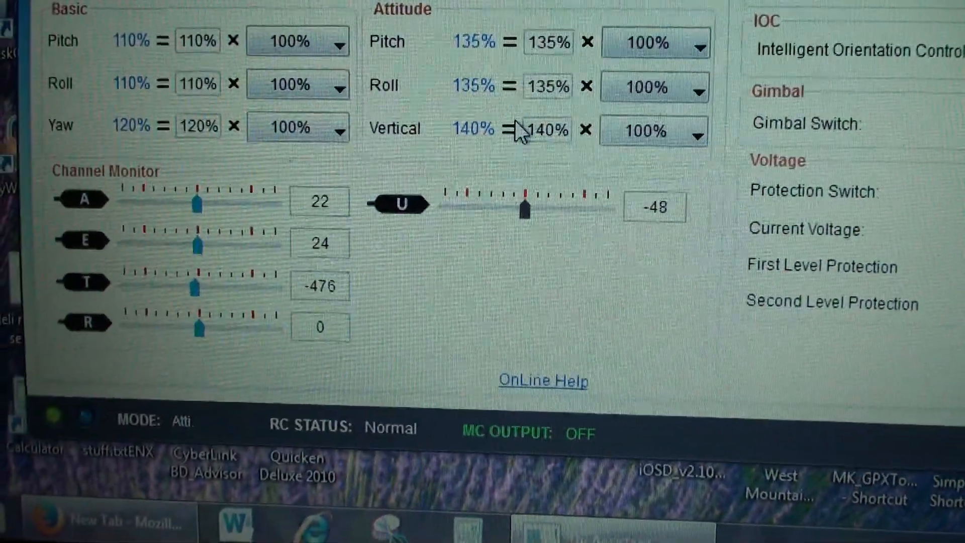
# - Scroll the Basic page to the gains and Channel Monitor readings
pyautogui.scroll(-3)
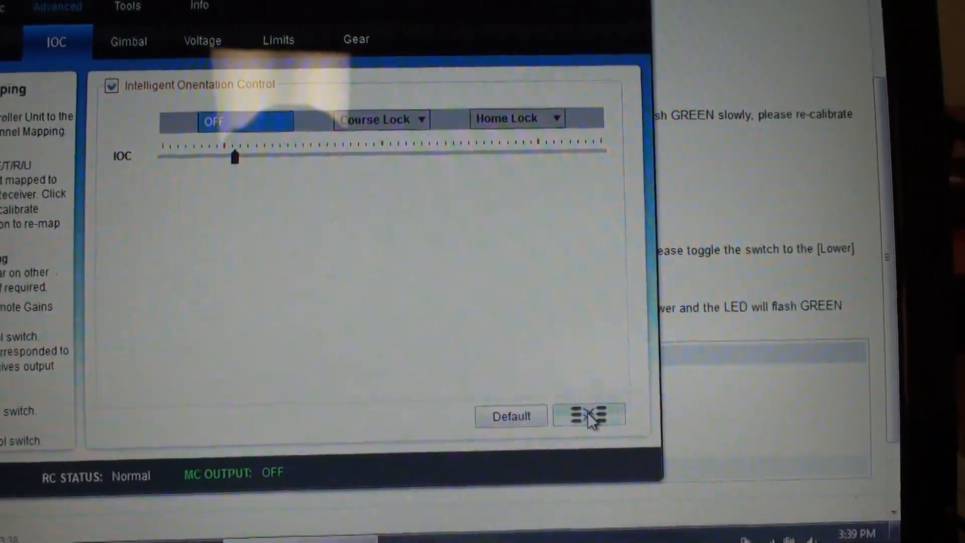
# - Open channel mapping and bring up the channel list for IOC, currently CH 5
pyautogui.click(589, 416)
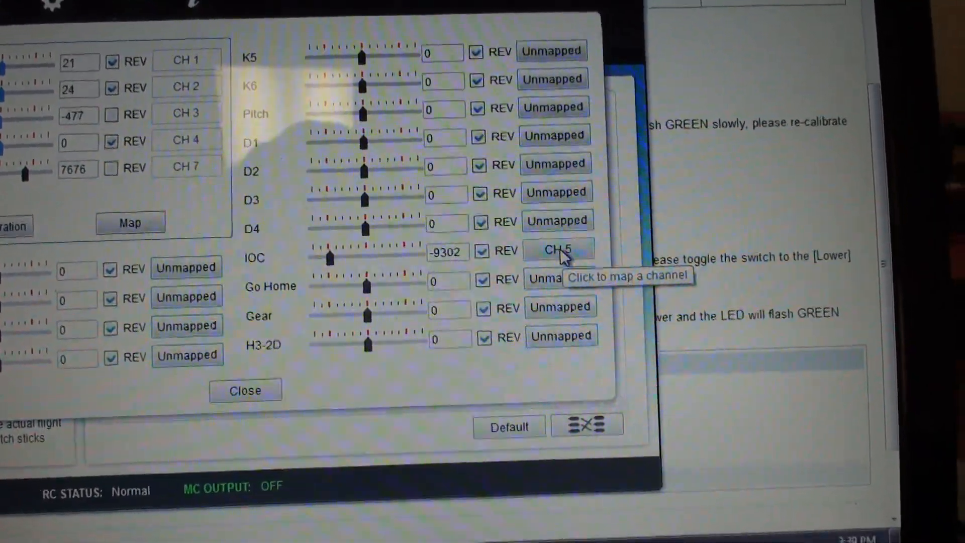
pyautogui.click(557, 249)
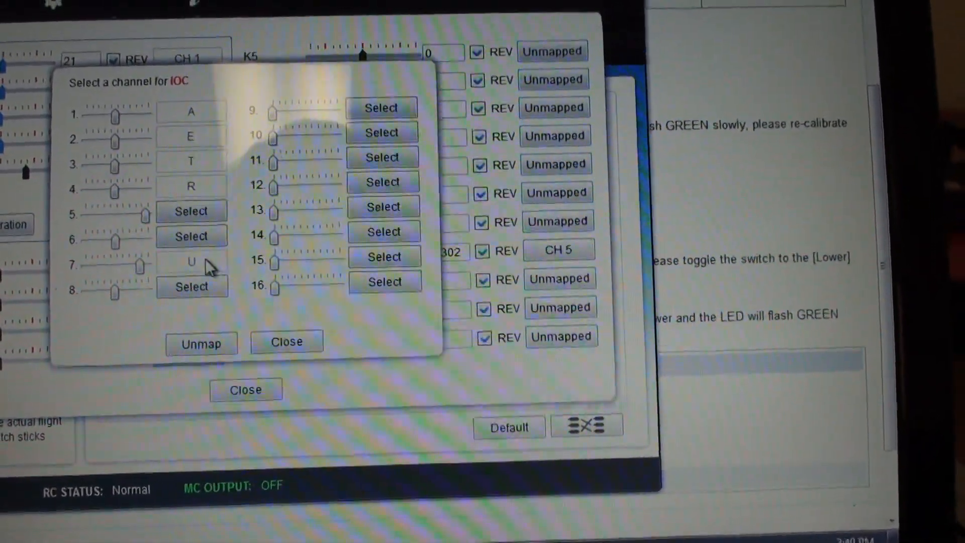